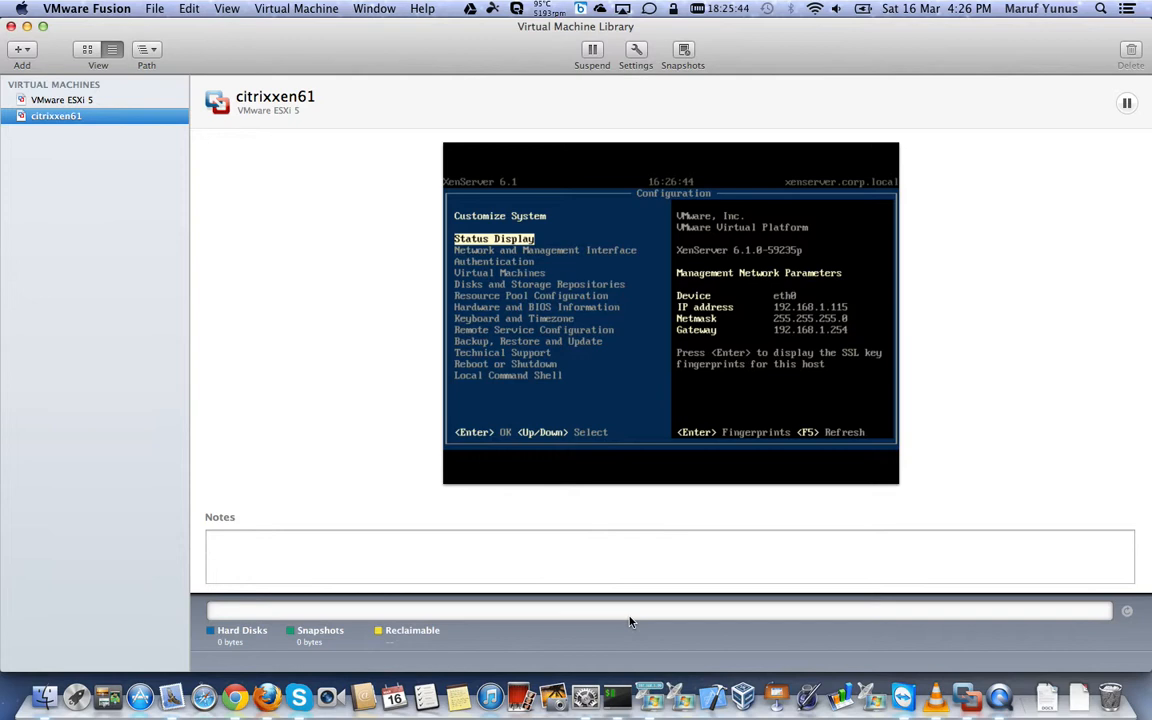
mouse_move(647, 693)
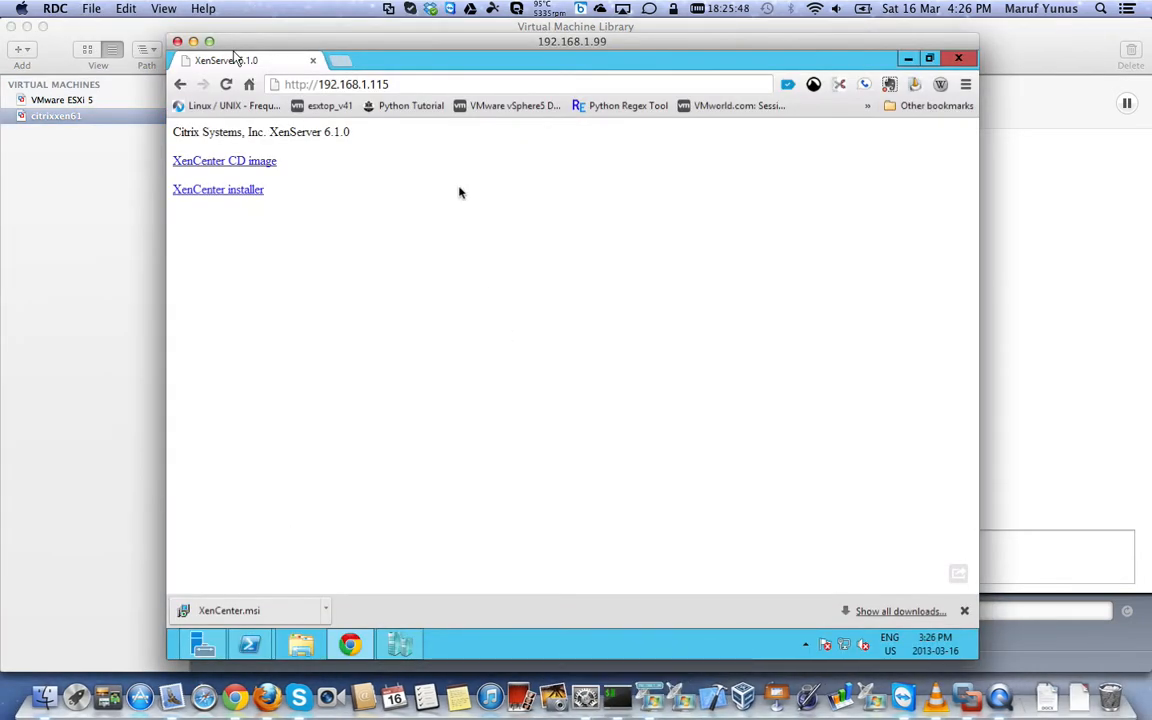
mouse_move(377, 112)
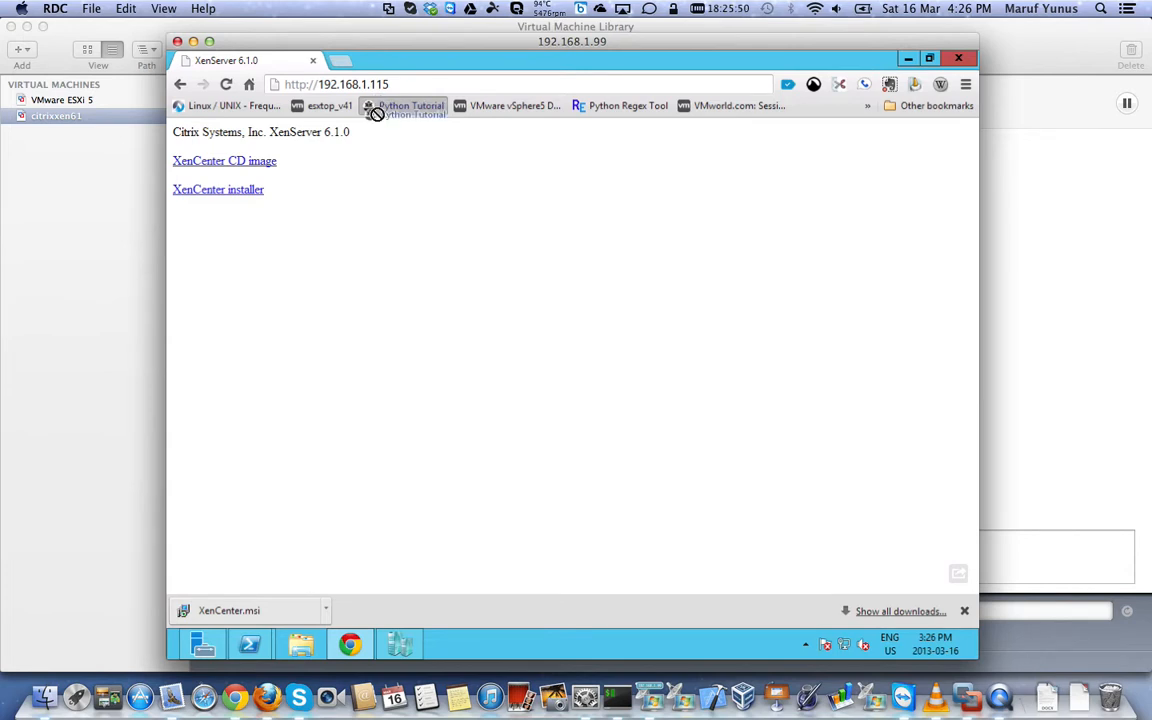
In Chrome, select the XenServer host address 192.168.1.115, with XenCenter.msi already downloaded
left_click(335, 84)
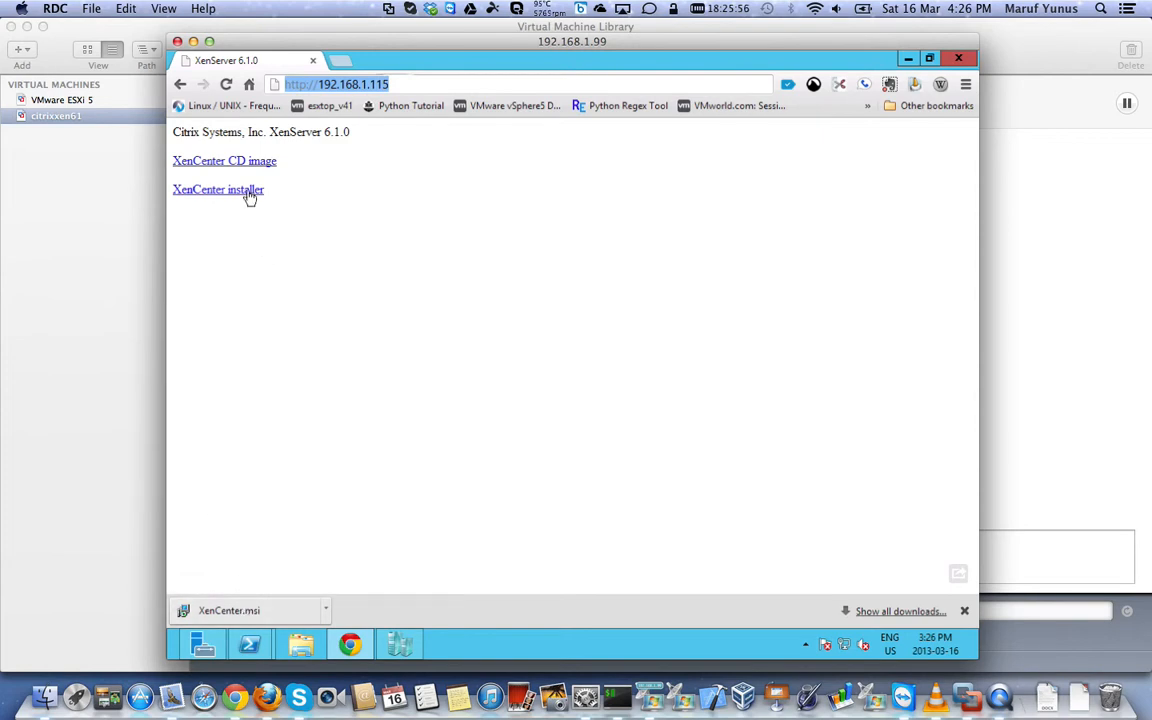
mouse_move(295, 583)
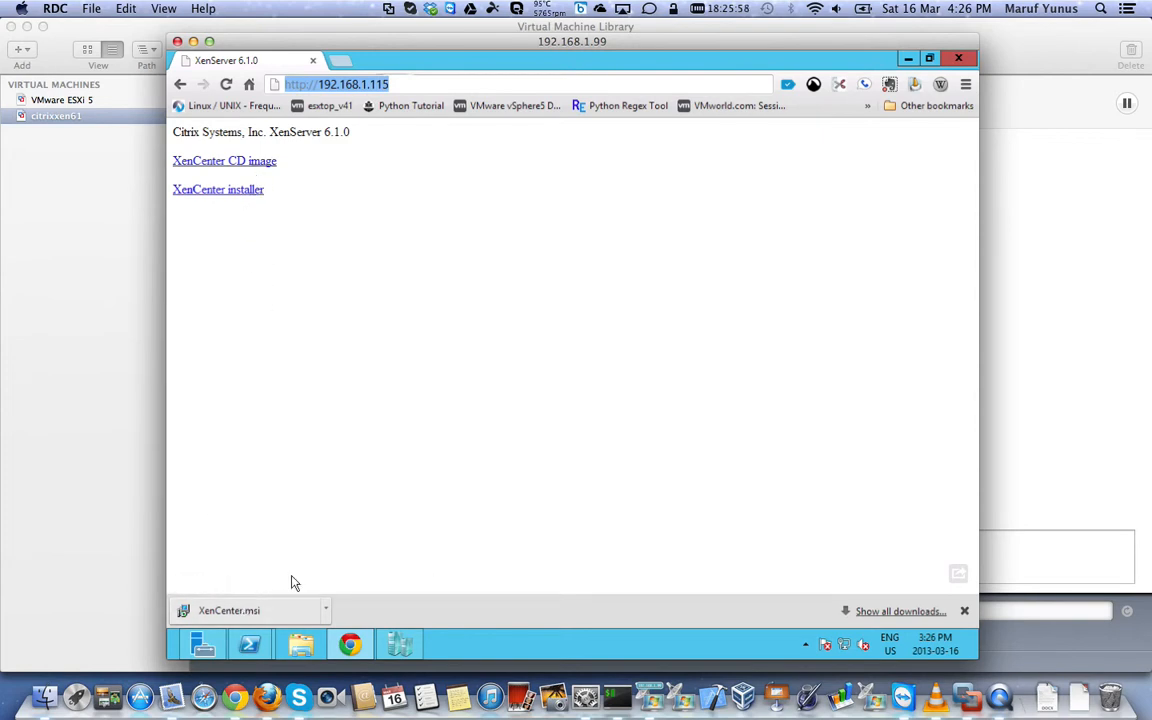
Run XenCenter.msi and install XenCenter for all users into the default folder
left_click(229, 610)
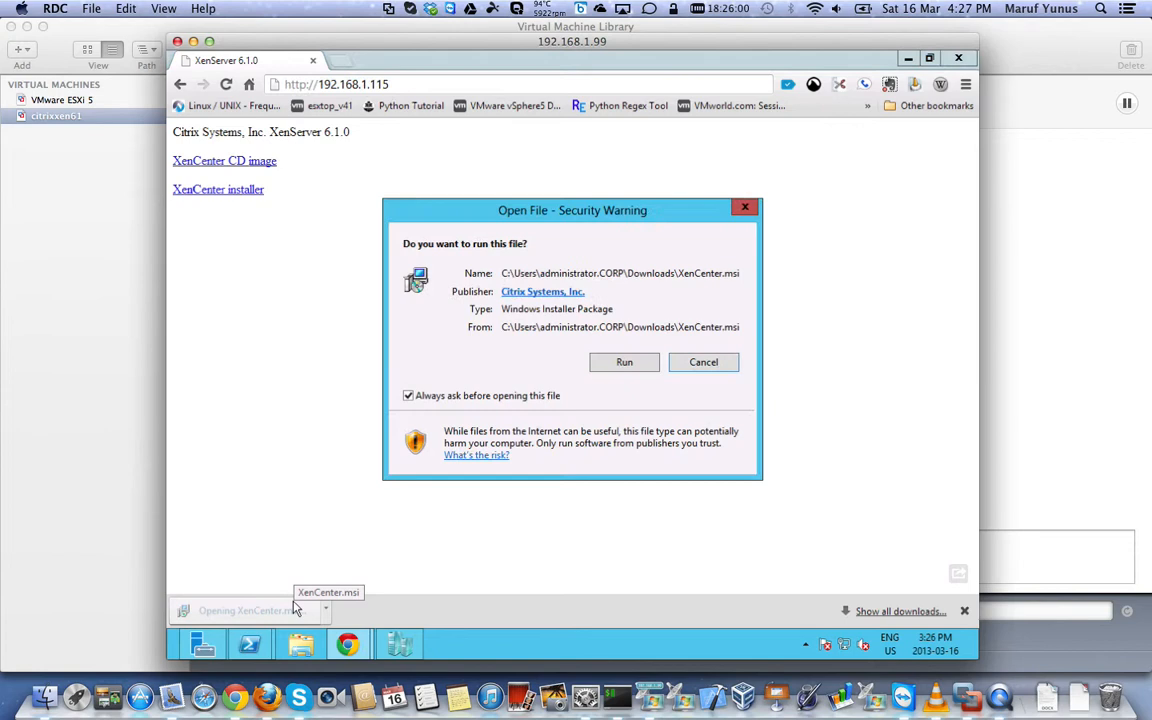
left_click(624, 361)
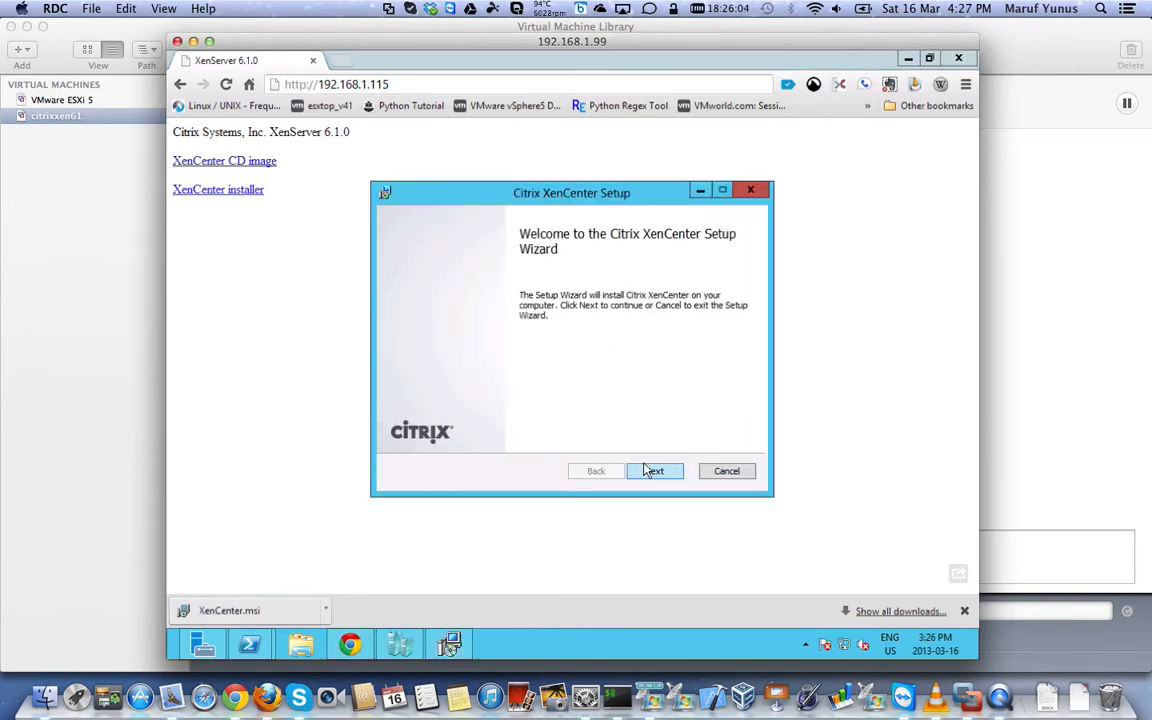
left_click(654, 470)
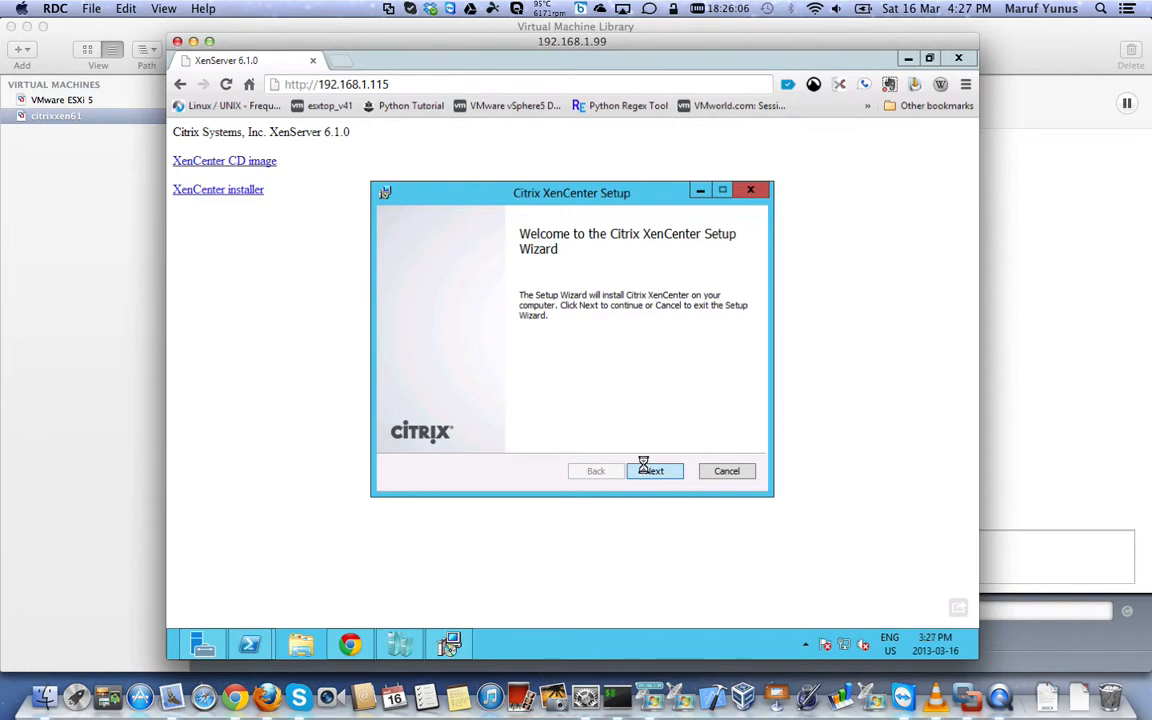
left_click(651, 471)
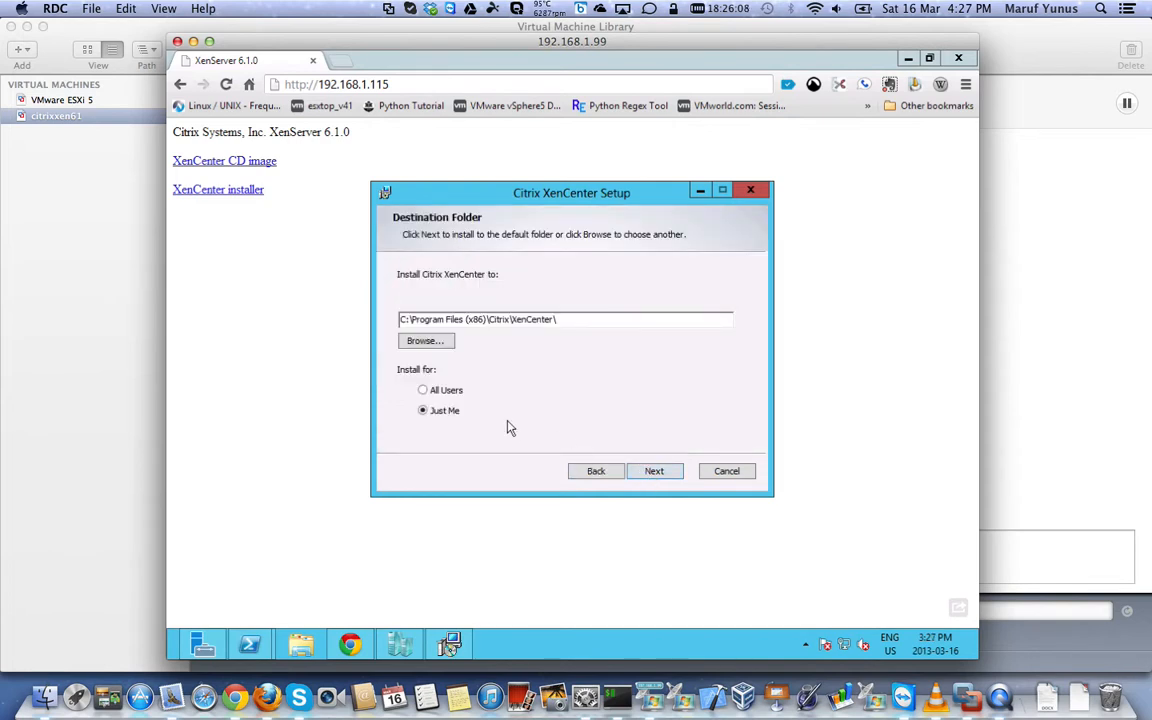
left_click(423, 390)
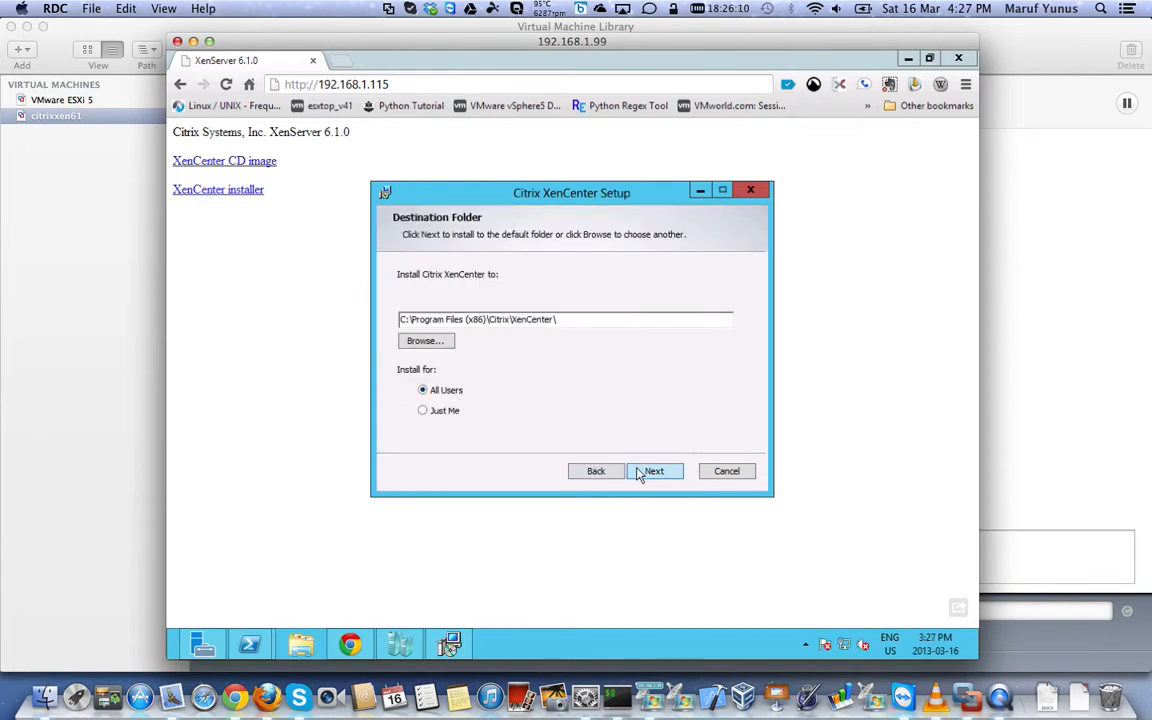
left_click(654, 471)
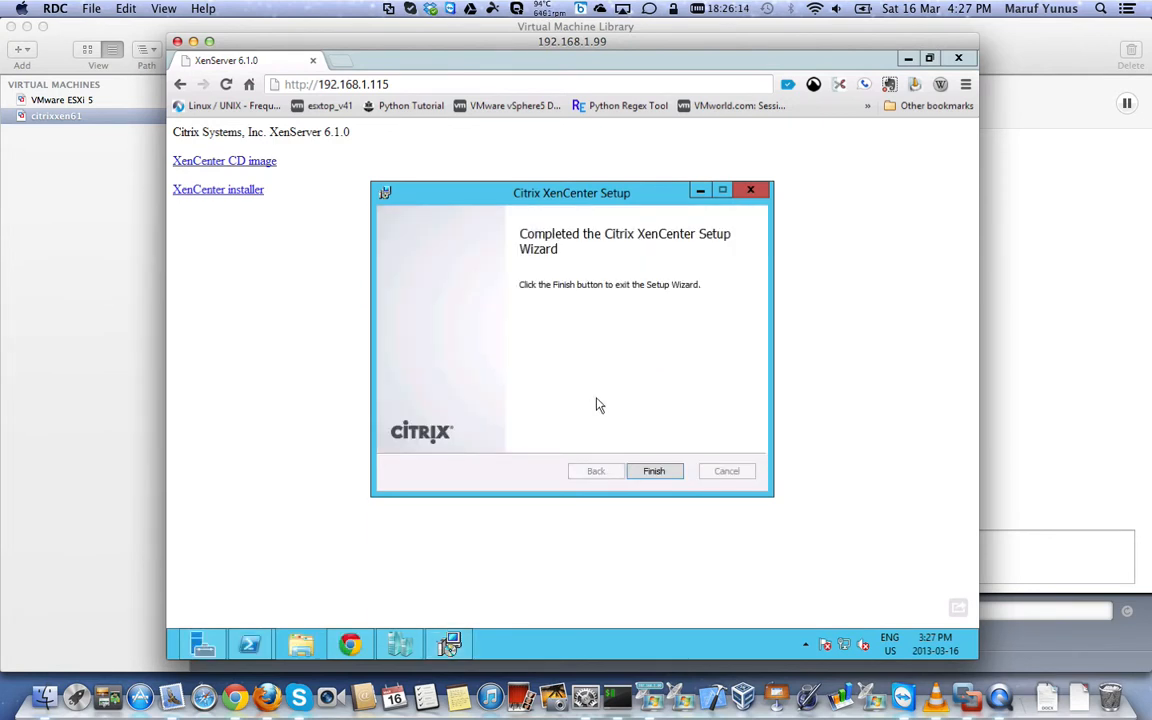
left_click(654, 471)
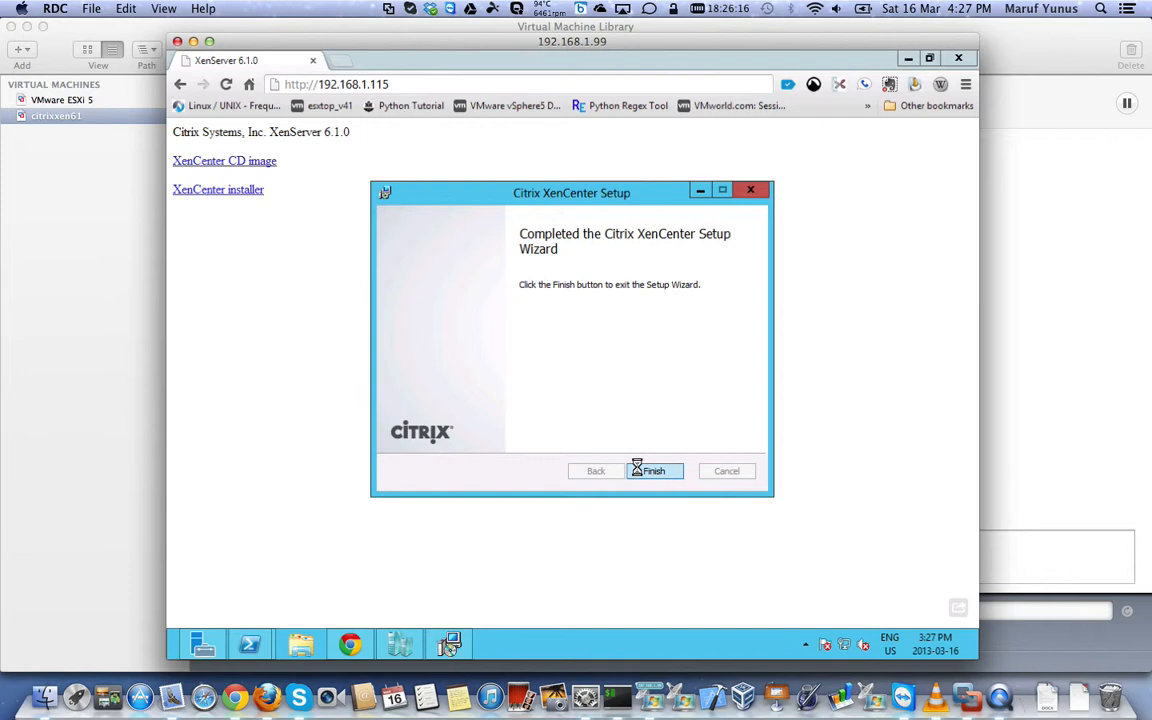
left_click(654, 471)
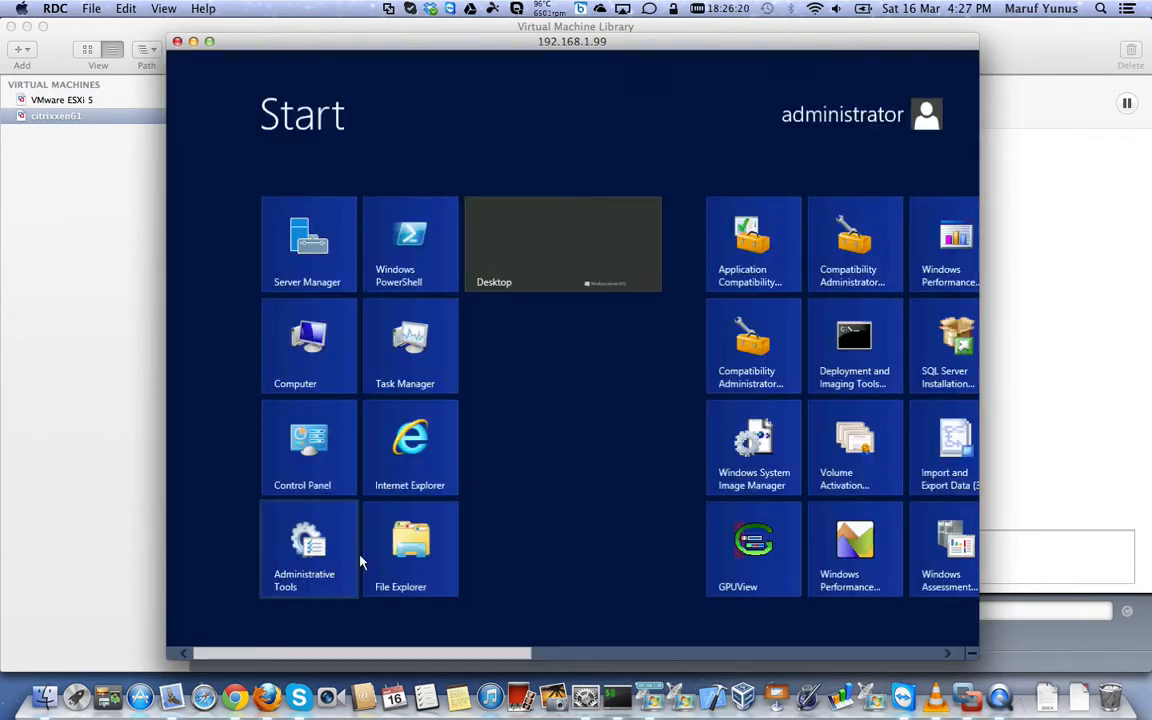
mouse_move(490, 640)
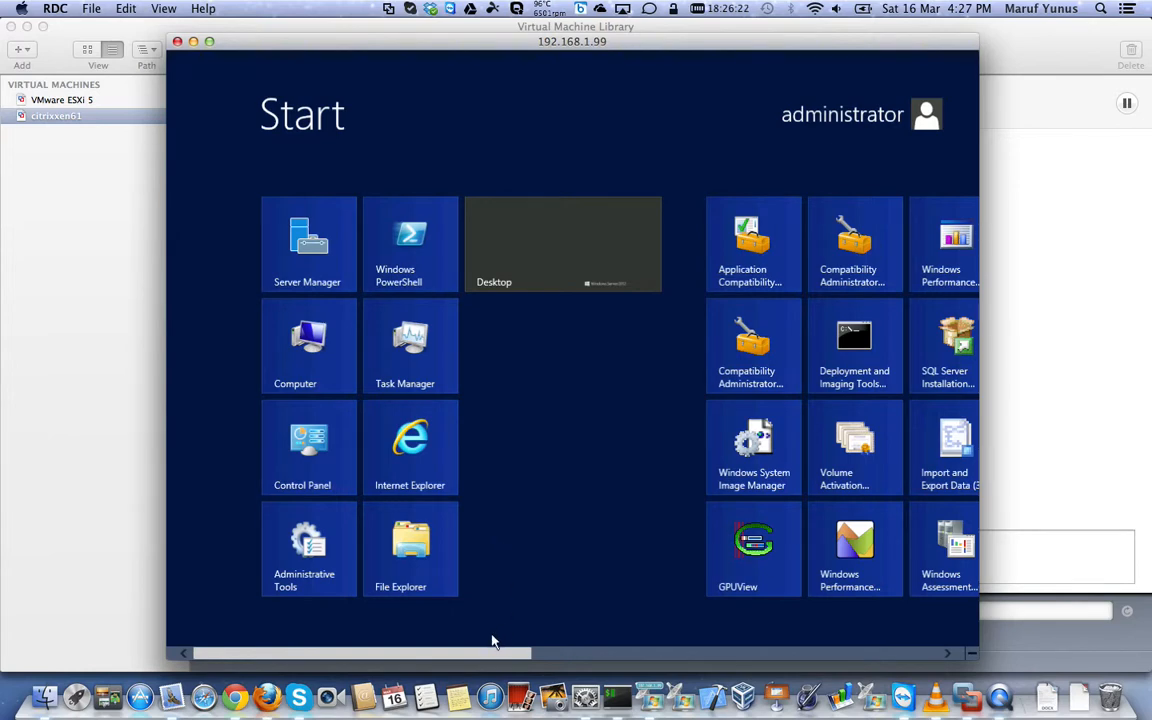
Scroll the Start screen tiles and launch the Citrix XenCenter tile
left_click_drag(490, 652, 825, 652)
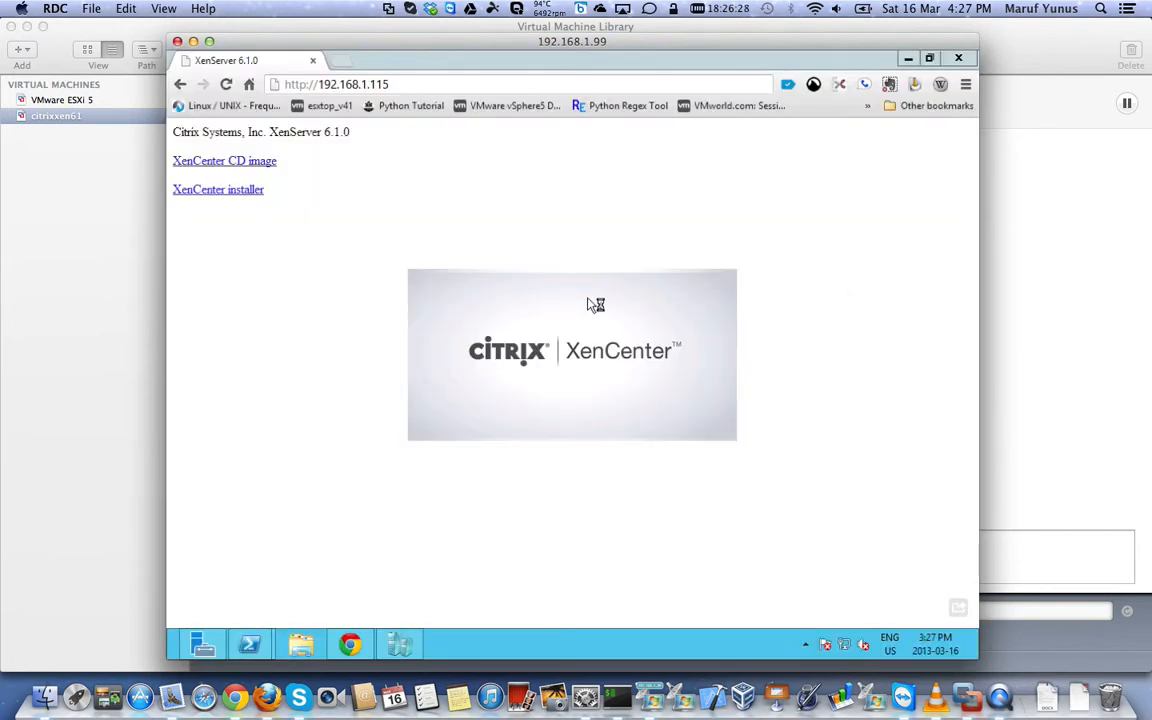
mouse_move(590, 305)
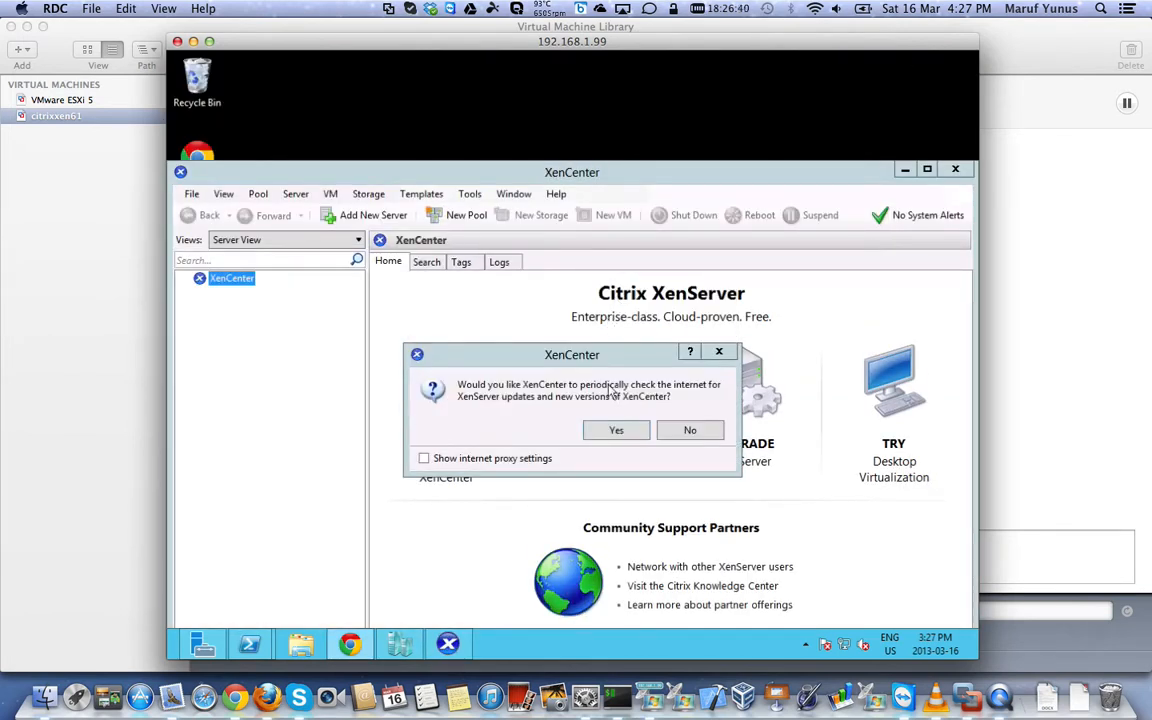
mouse_move(595, 396)
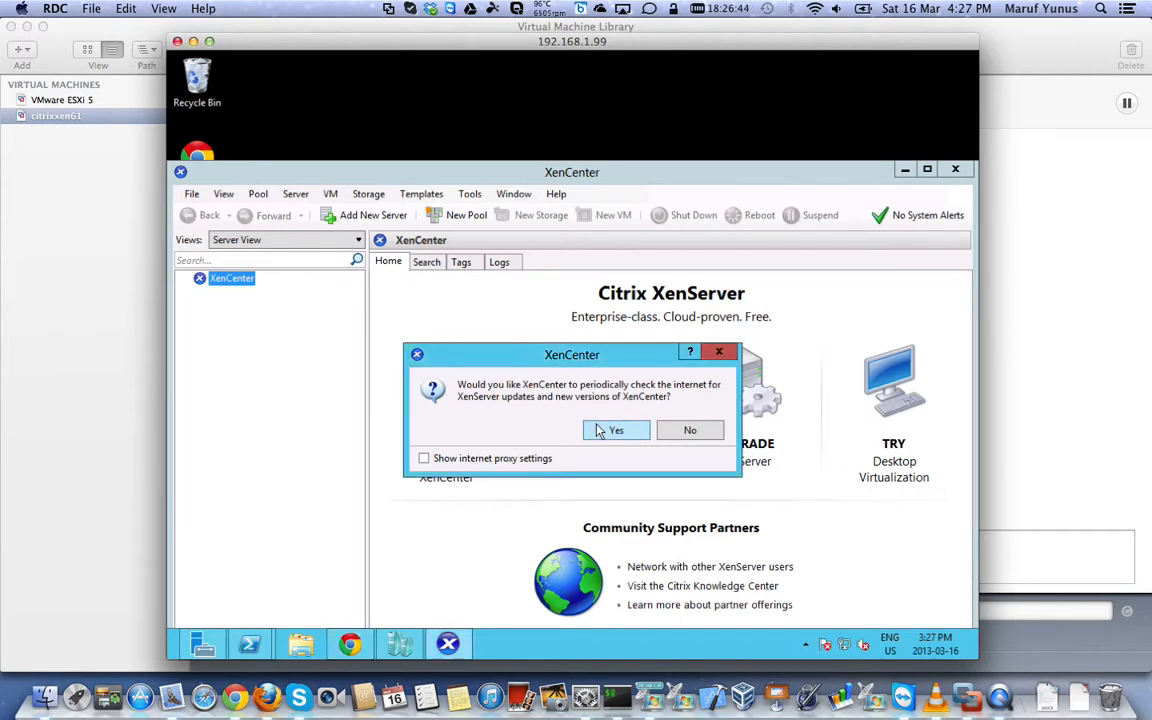
Answer Yes to XenCenter's prompt about periodically checking for updates
left_click(616, 430)
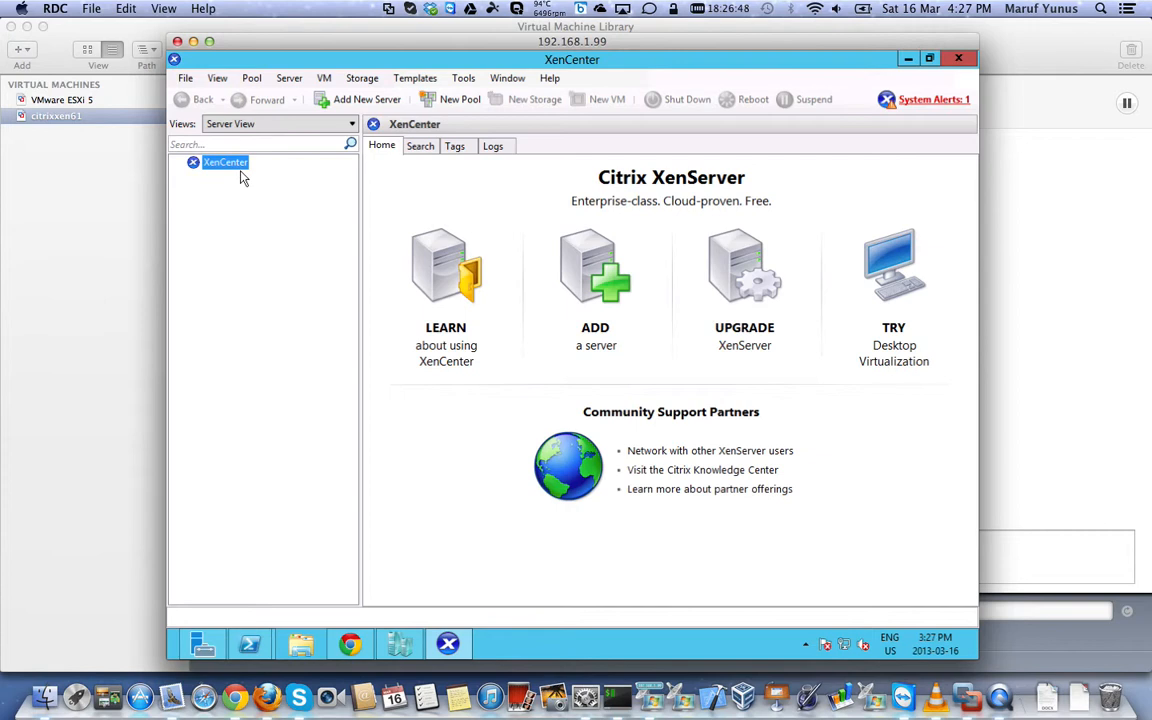
Add server 192.168.1.115 with user root and its password
right_click(225, 162)
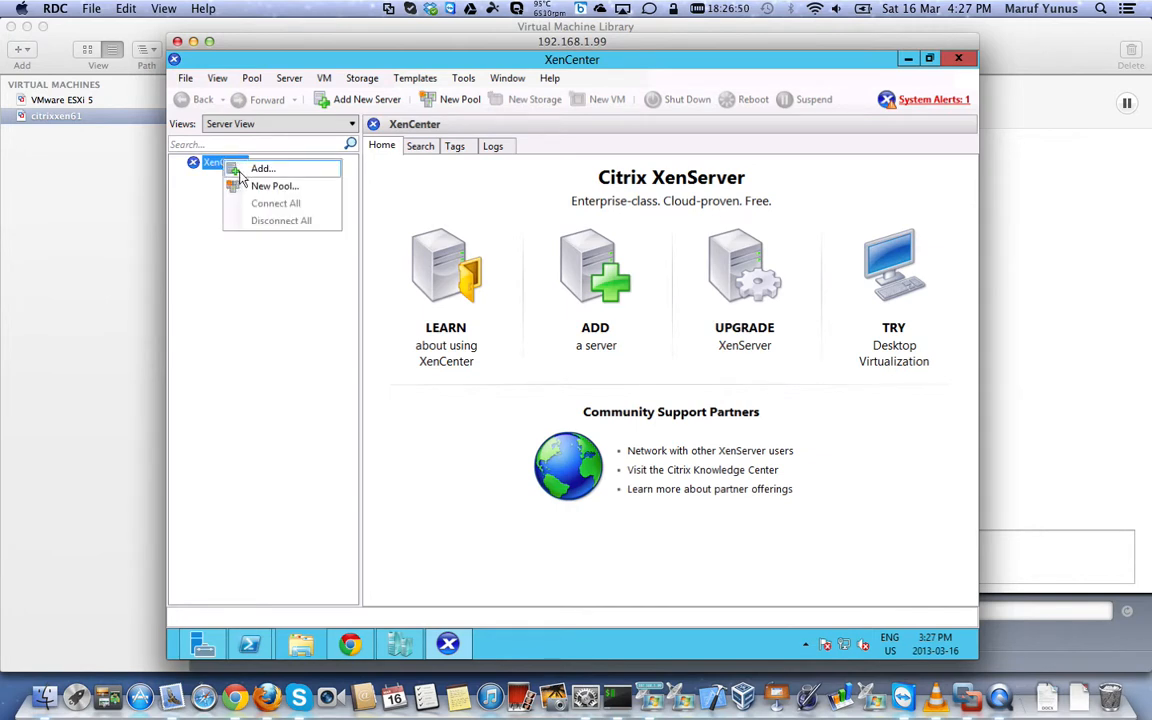
left_click(263, 168)
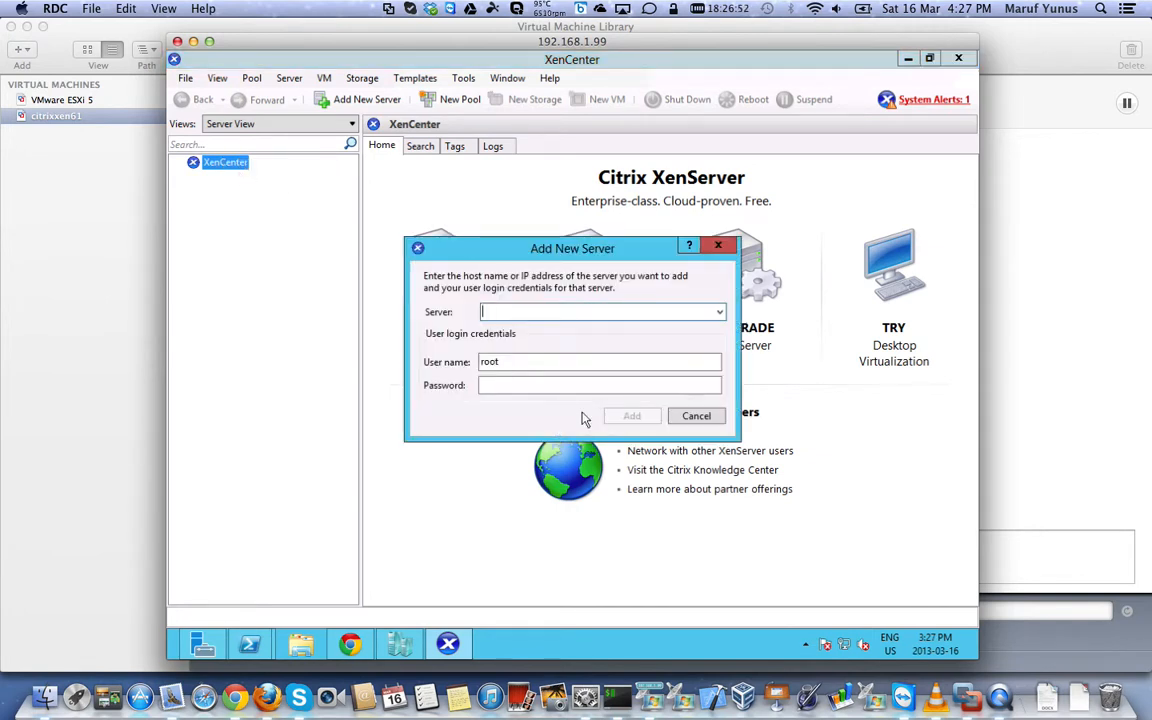
type("xen")
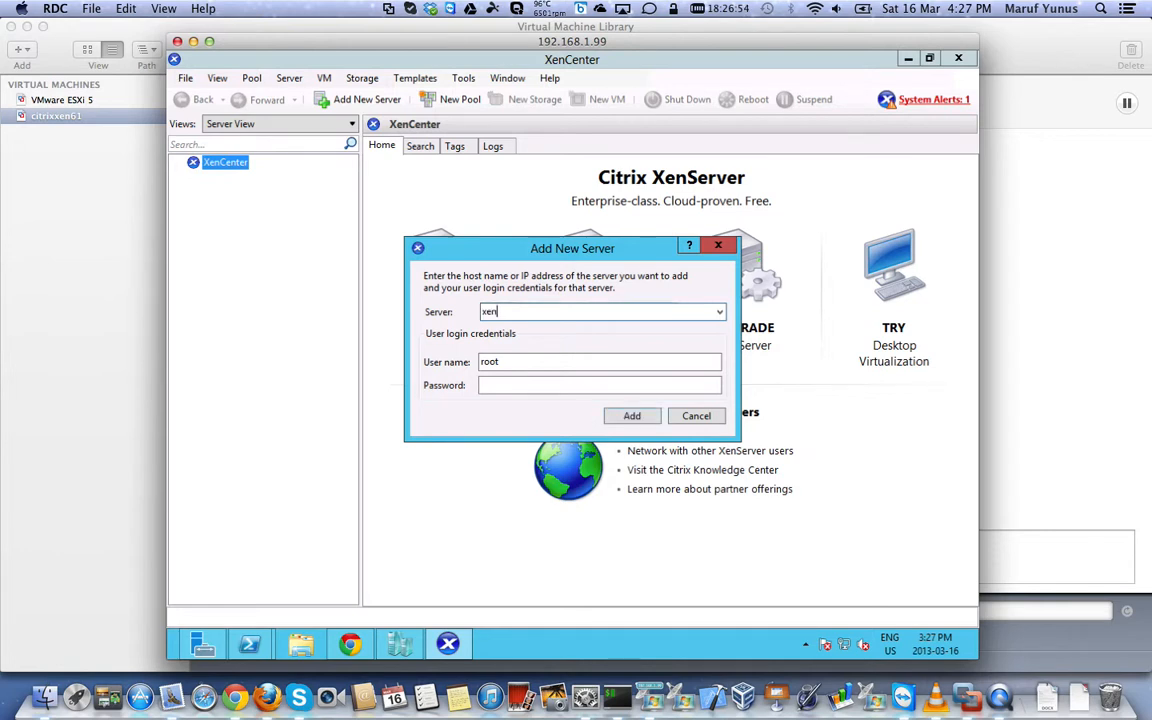
type("192.168.1.")
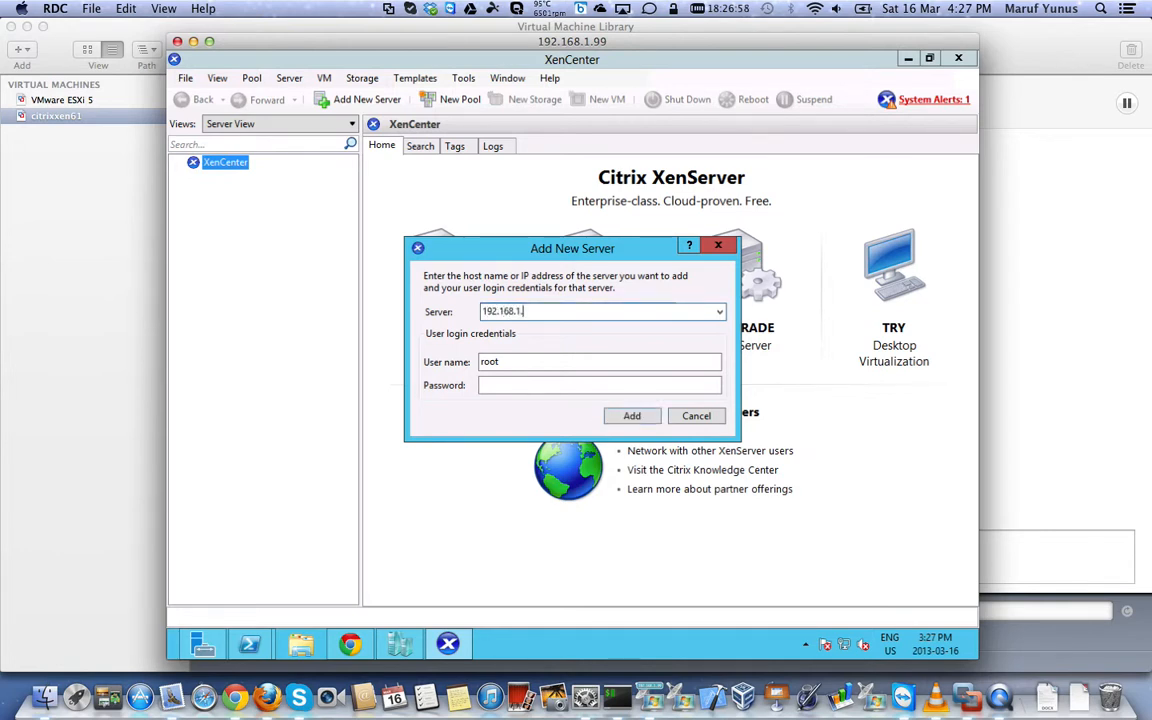
type("115")
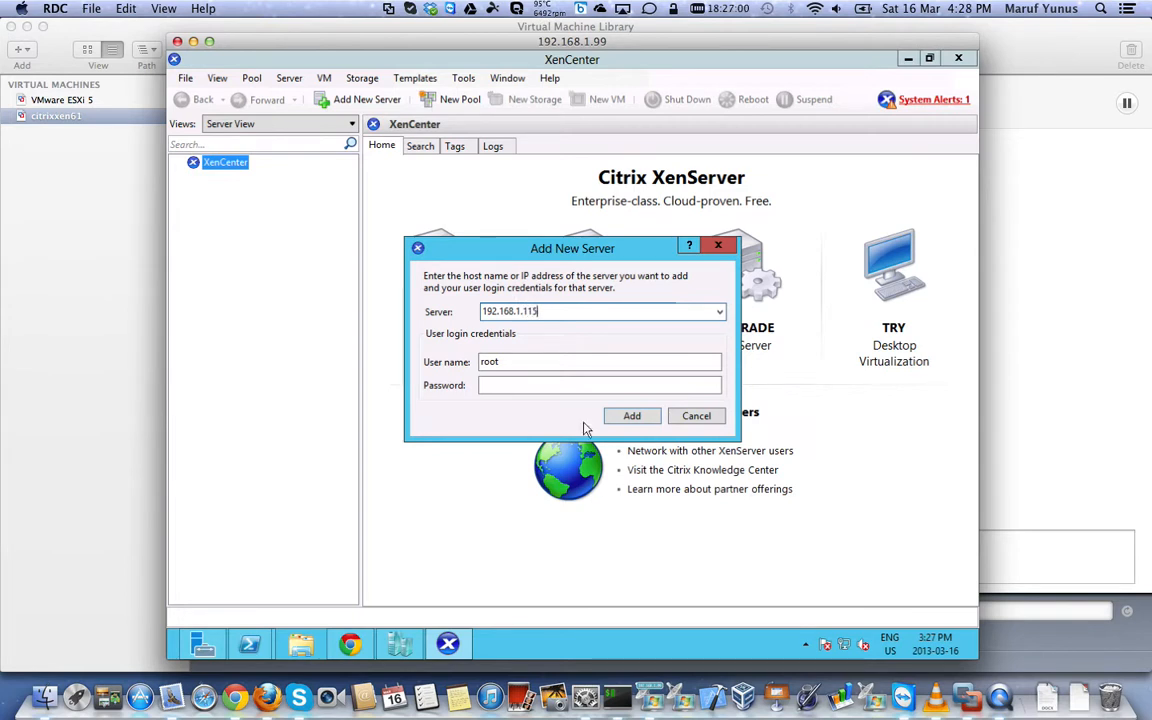
type("•")
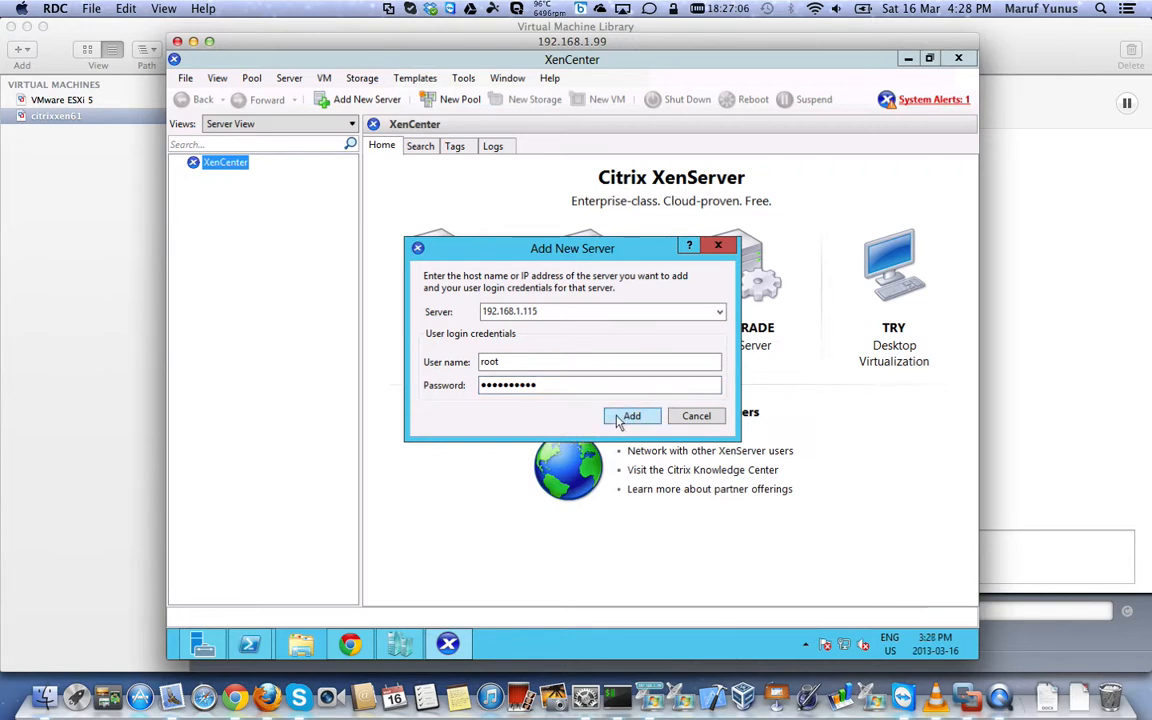
left_click(631, 415)
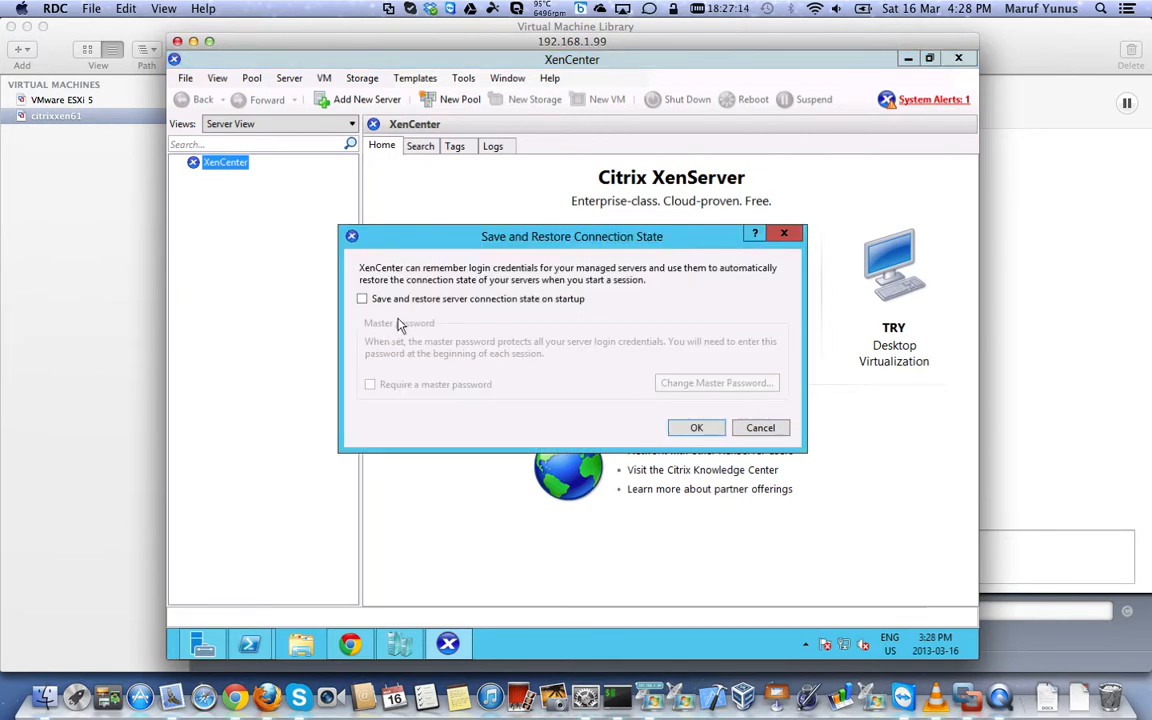
Tick 'Save and restore server connection state on startup' and confirm with OK
left_click(362, 299)
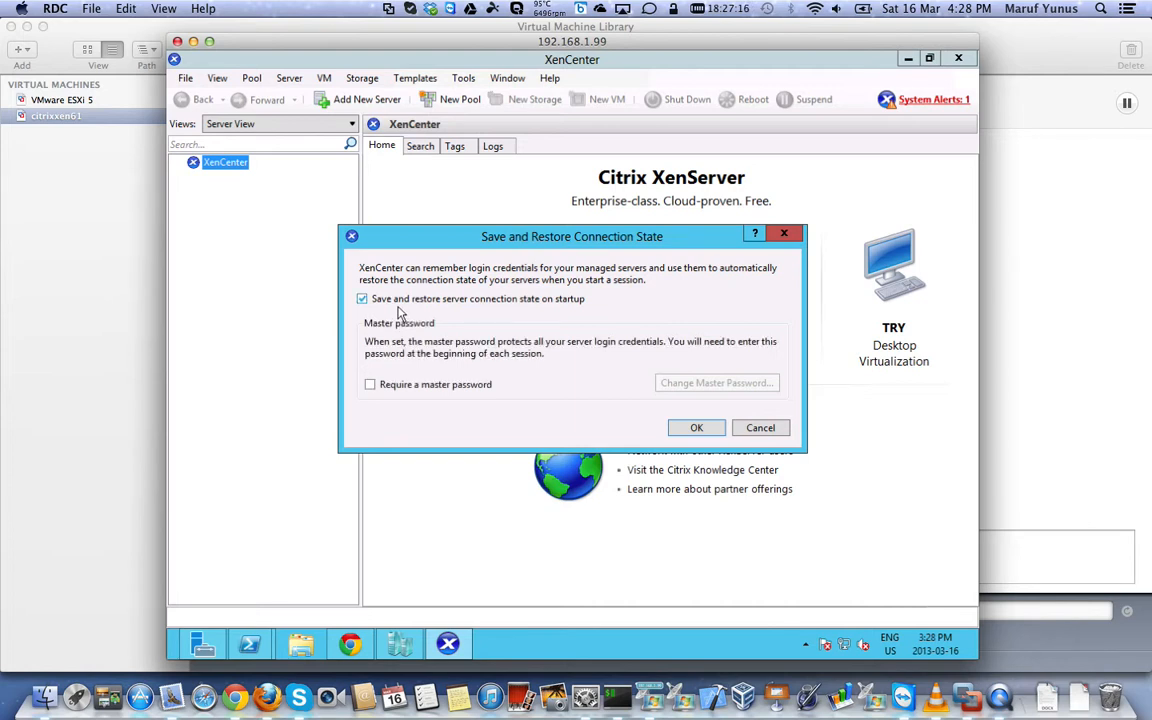
mouse_move(405, 305)
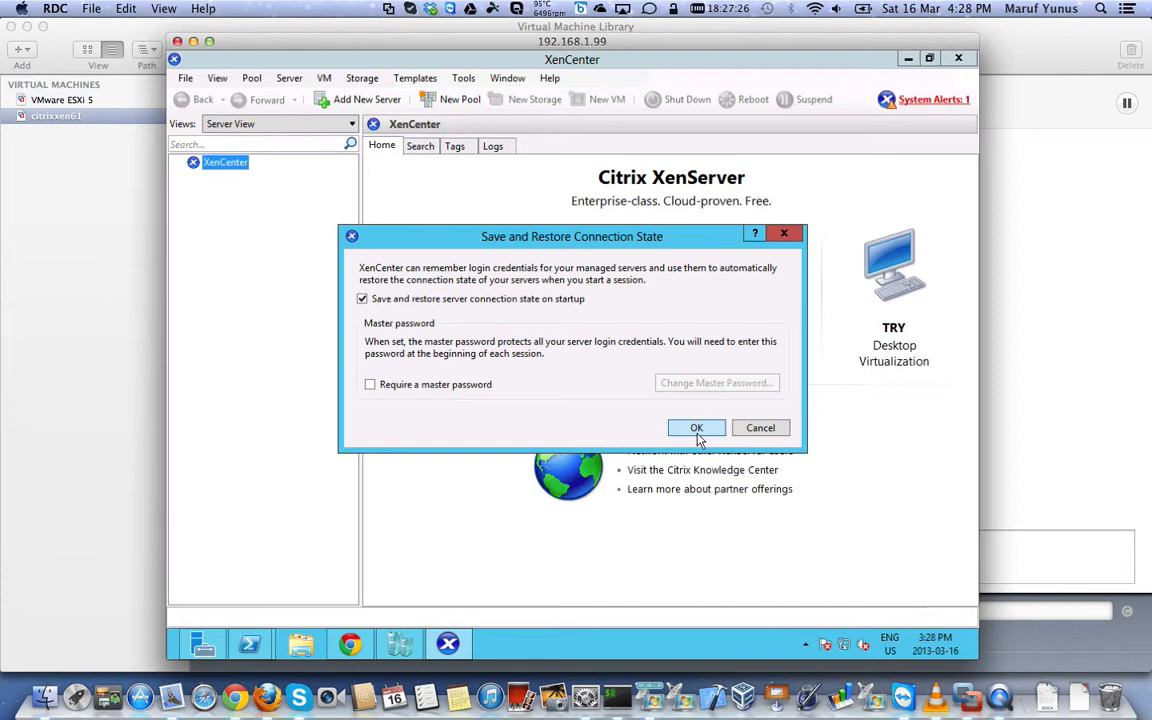
left_click(696, 428)
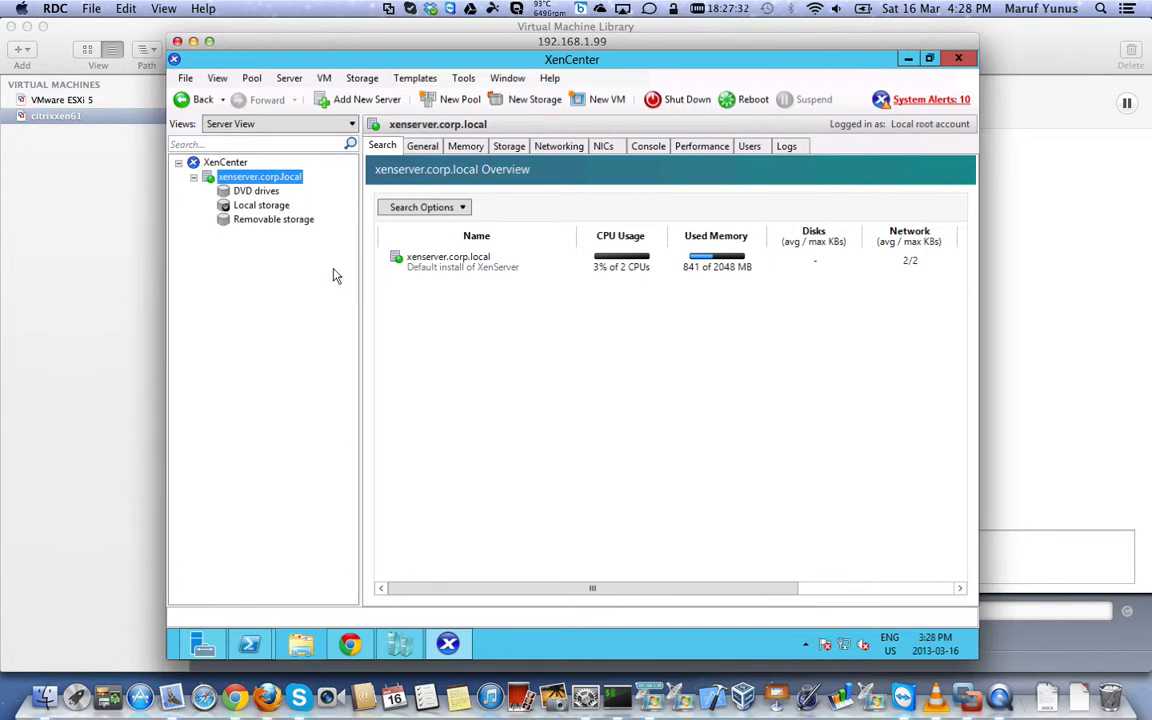
mouse_move(318, 267)
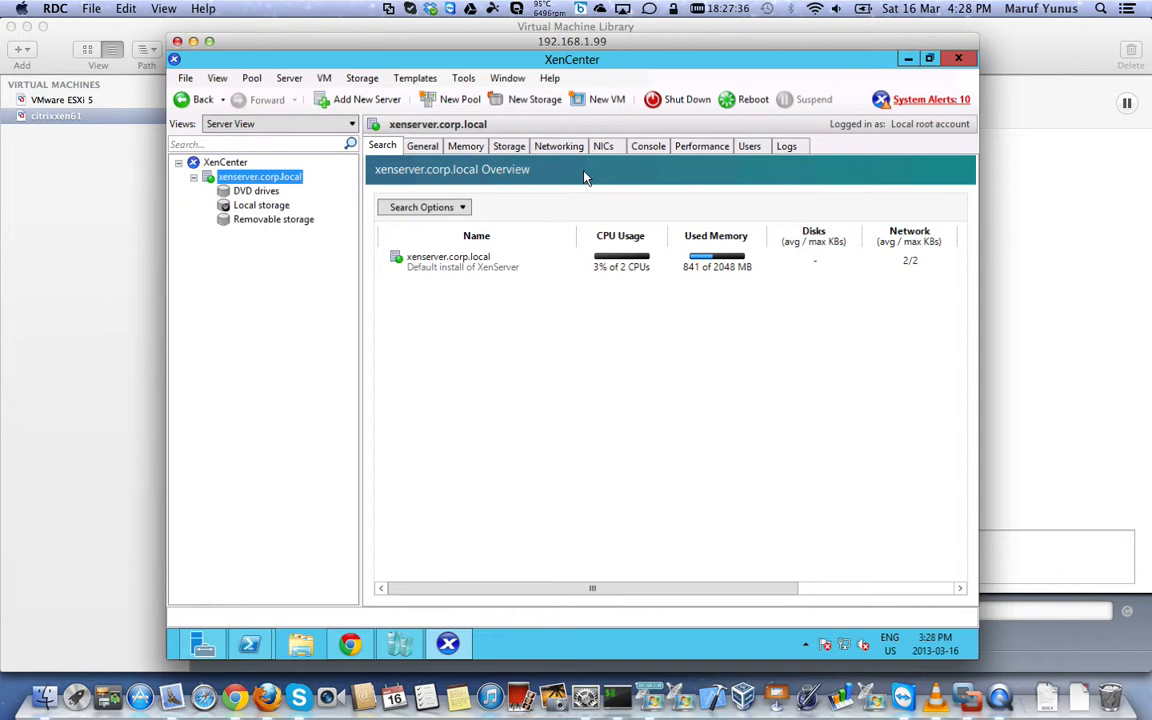
mouse_move(549, 172)
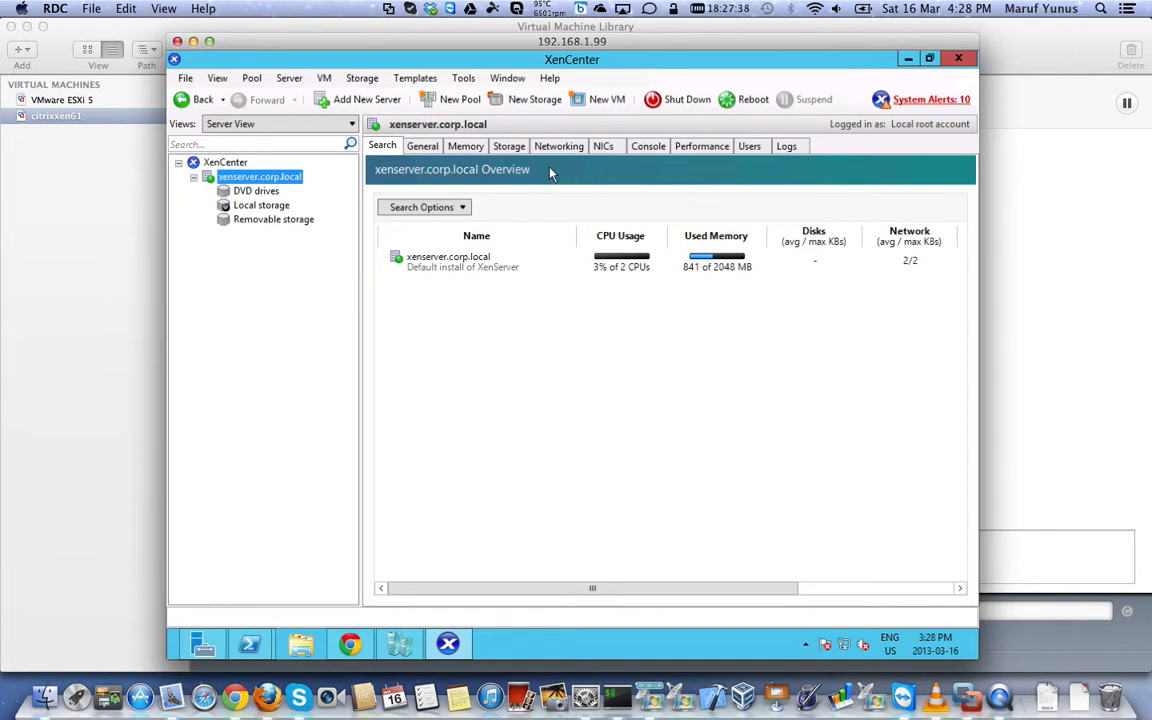
mouse_move(297, 197)
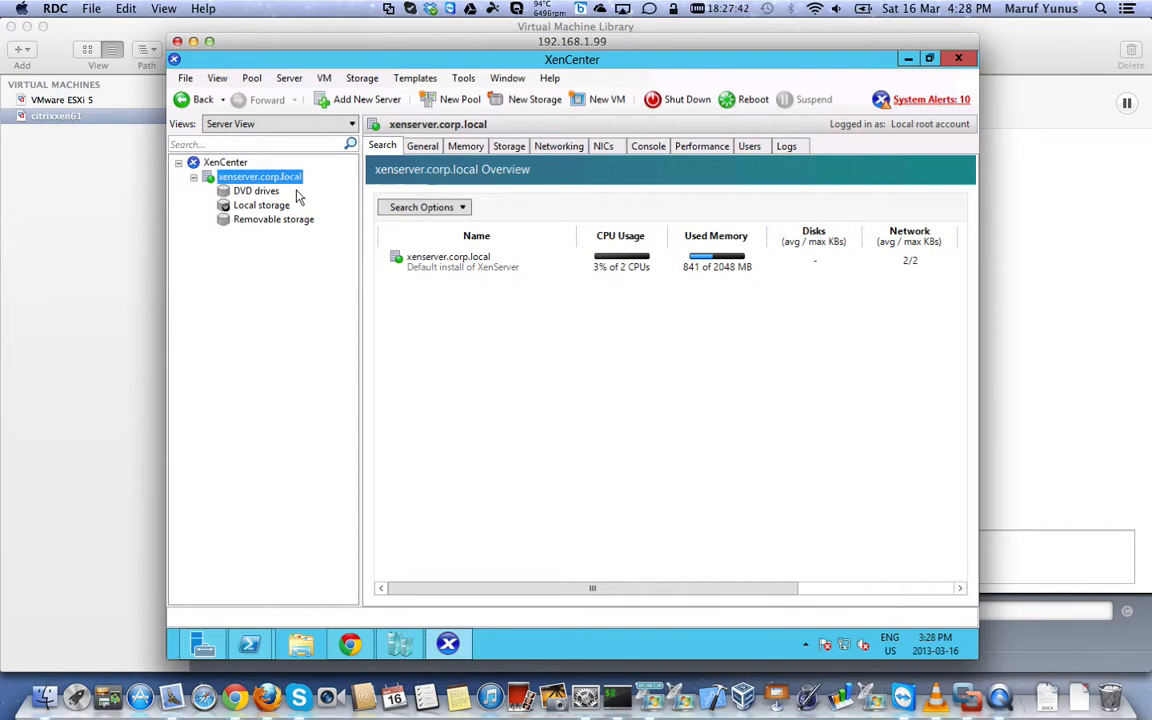
mouse_move(578, 170)
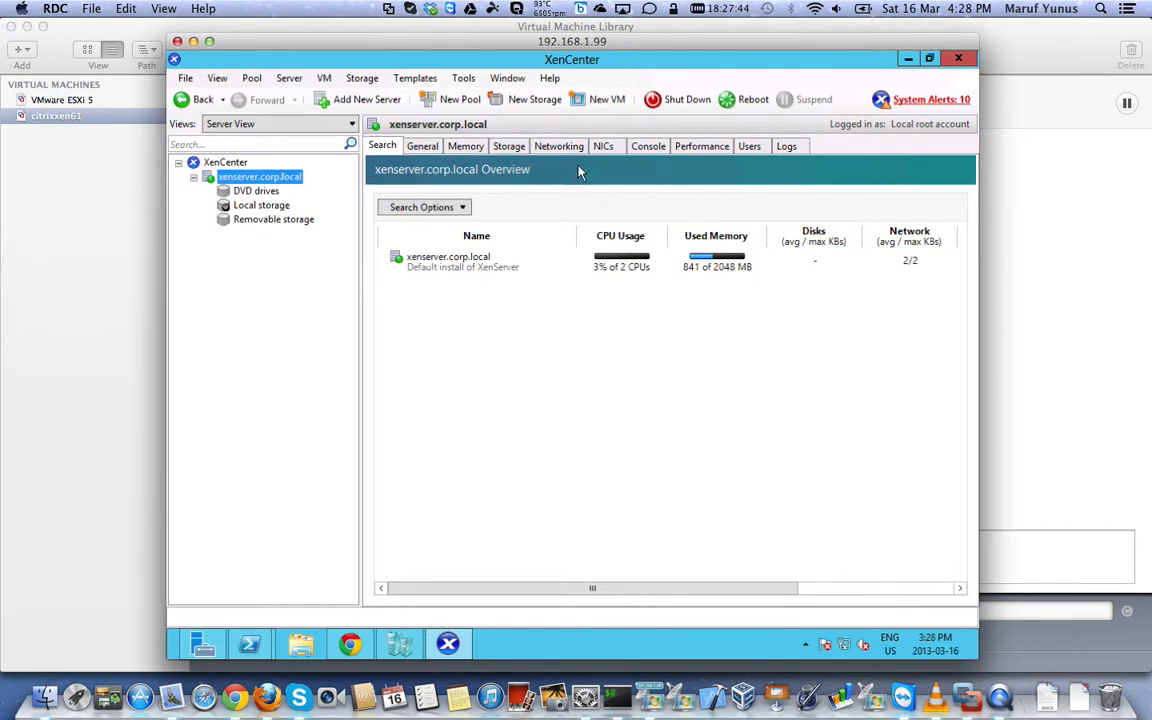
On the Storage tab, view General properties of Local storage, then DVD drives
left_click(508, 146)
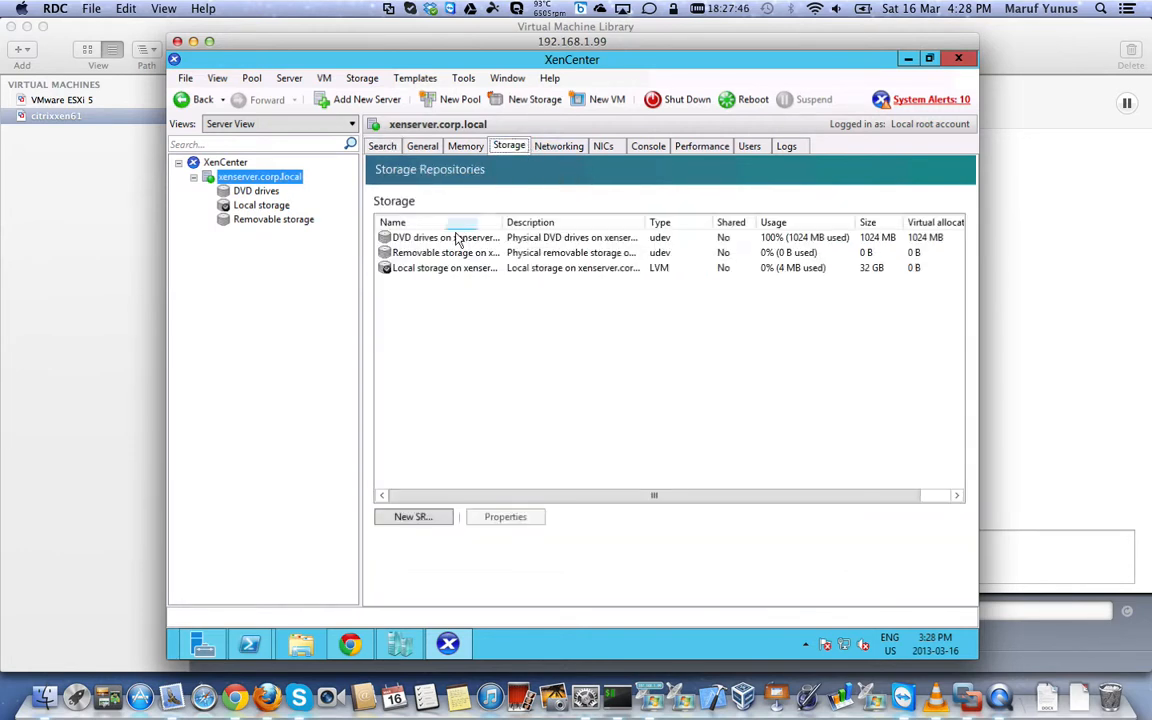
left_click(440, 237)
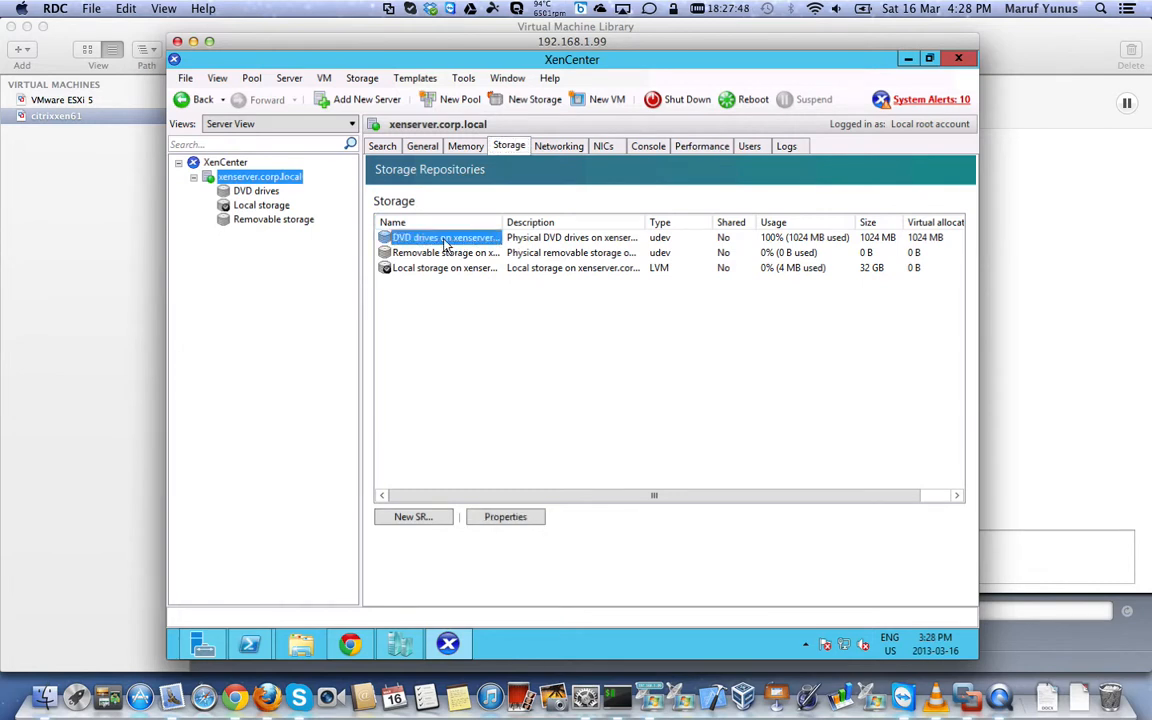
left_click(261, 205)
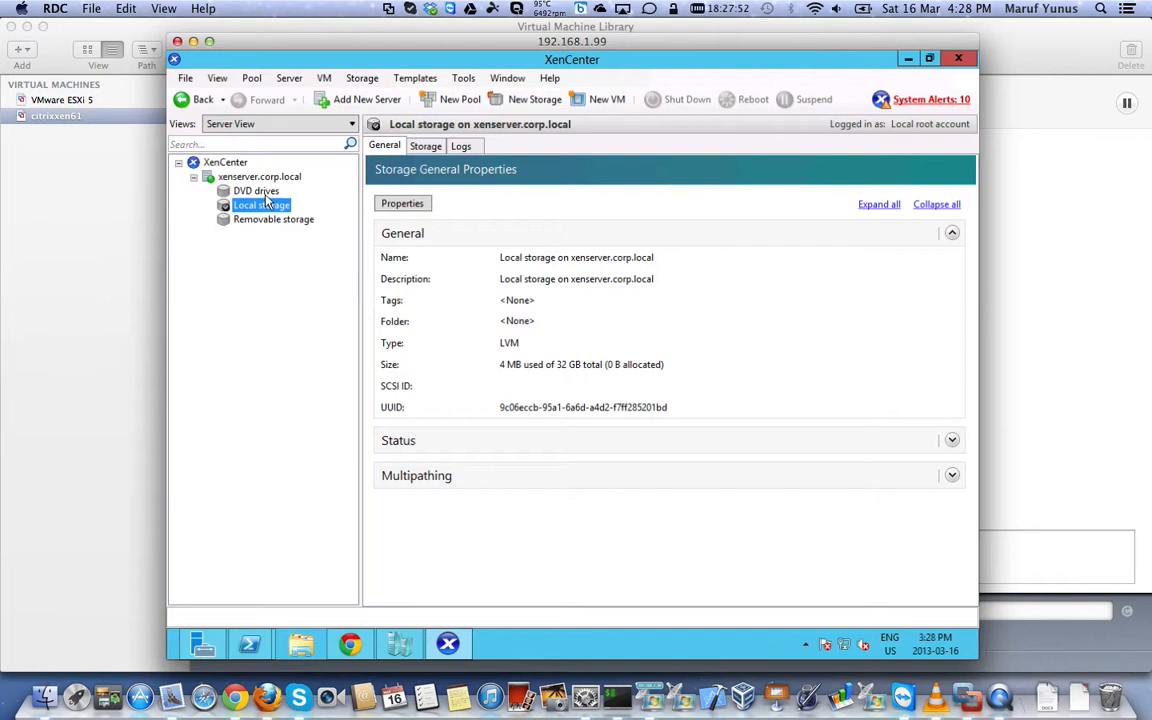
left_click(256, 191)
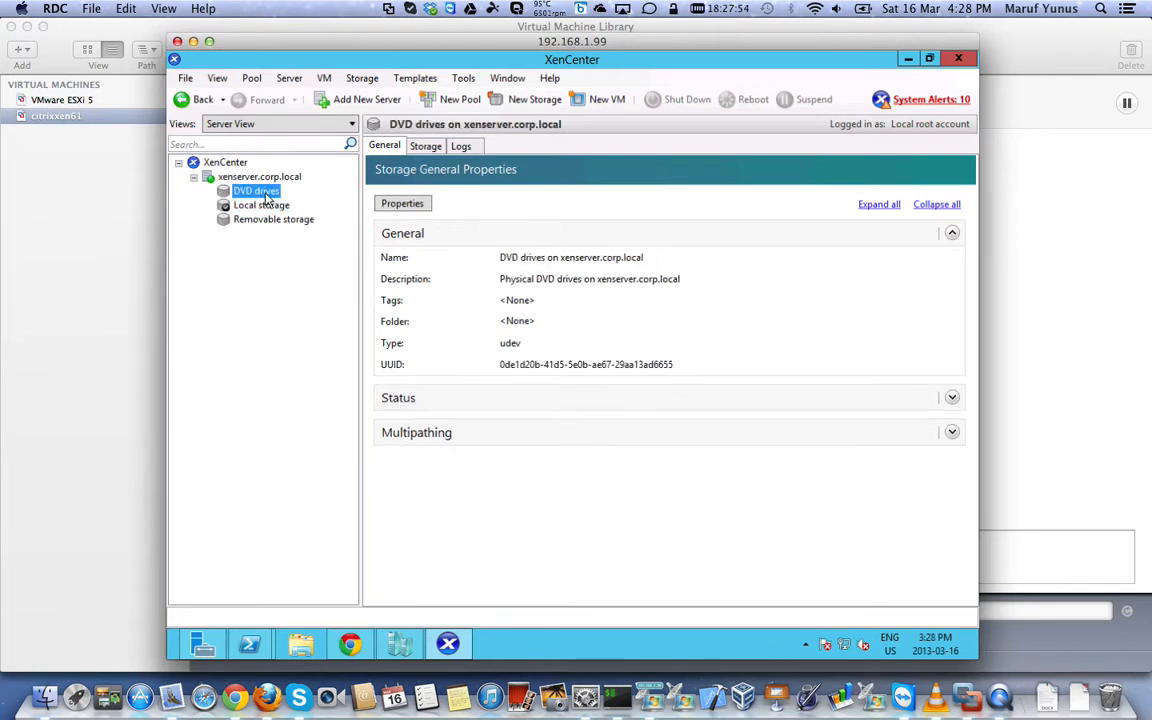